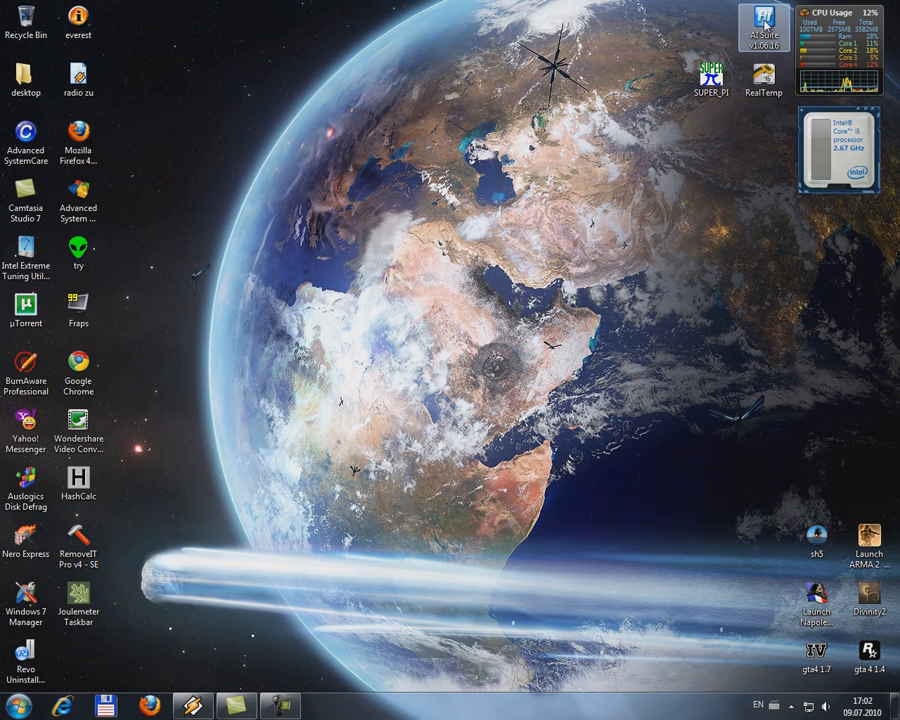
mouse_move(736, 280)
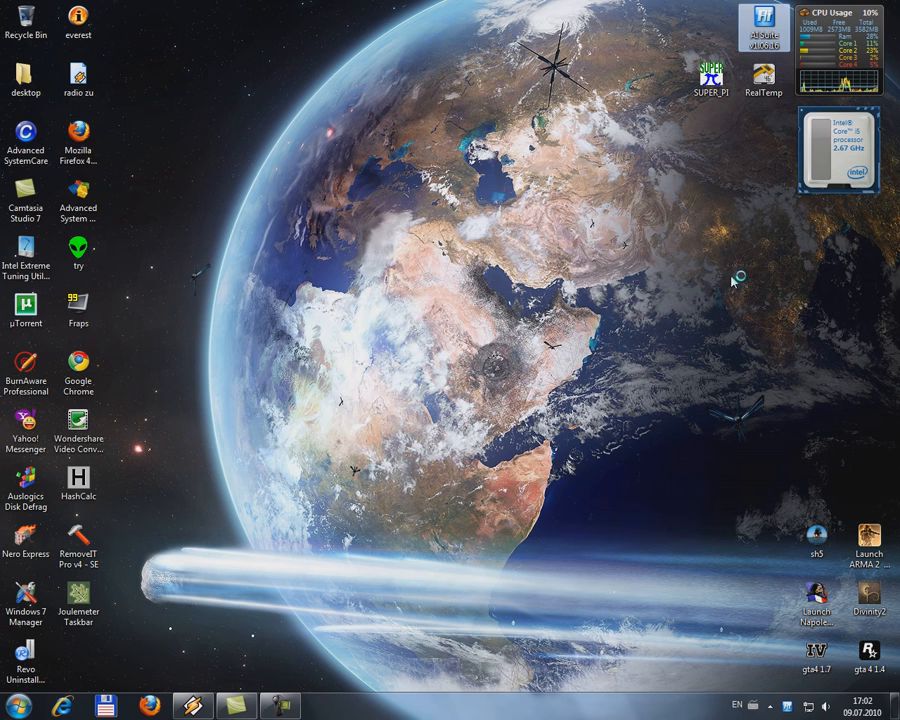
Step: Launch ASUS AI Suite from the desktop and bring up Fan Xpert for the CPU fan
left_click(762, 28)
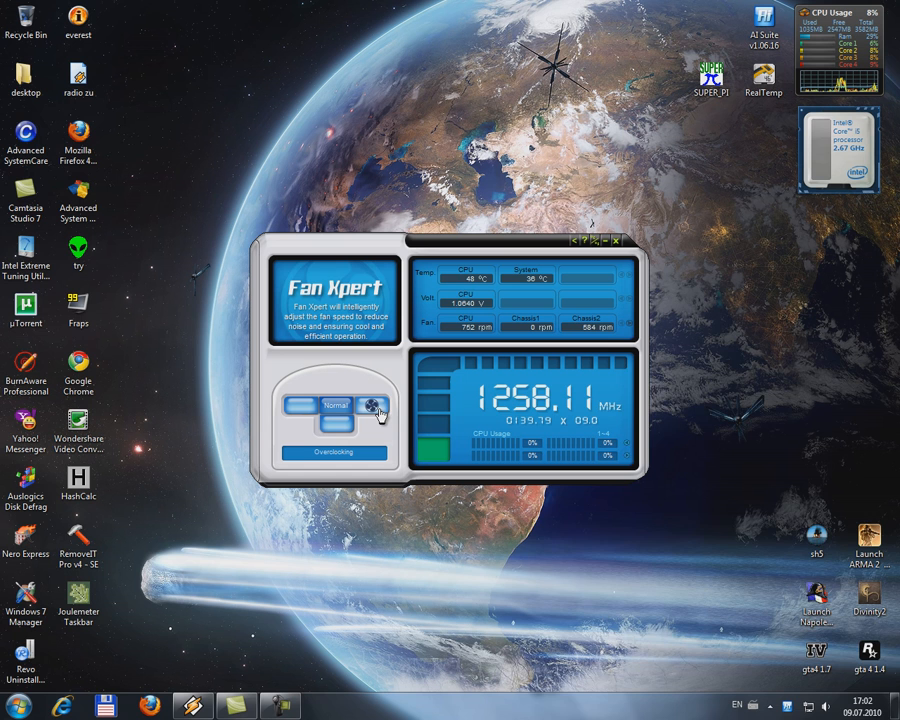
left_click(372, 408)
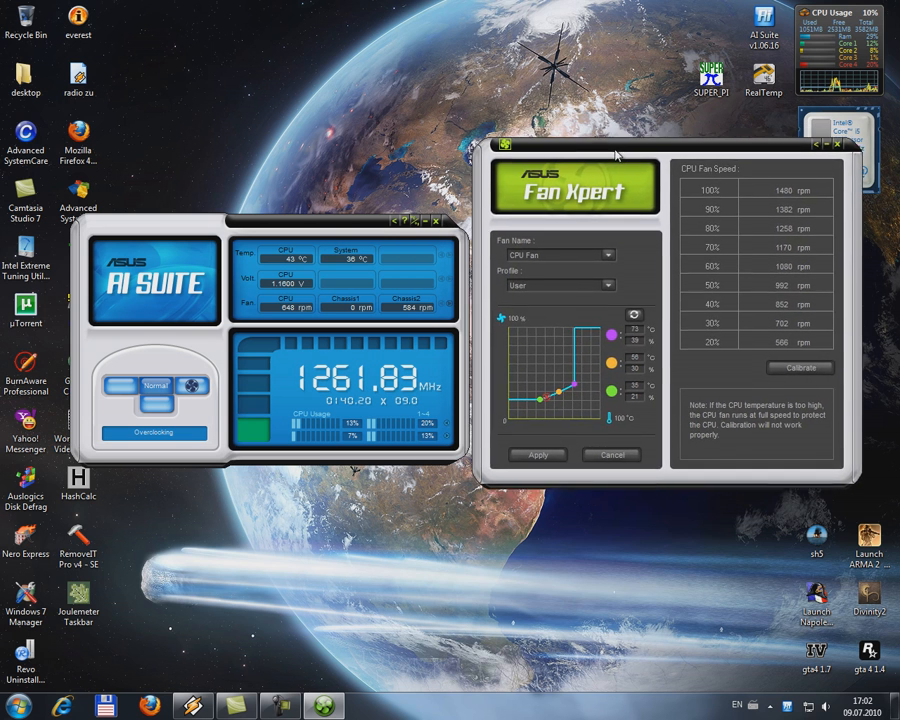
Step: Move the Fan Xpert panel aside and drag two points of the CPU fan User curve into new positions
left_click_drag(660, 148, 676, 204)
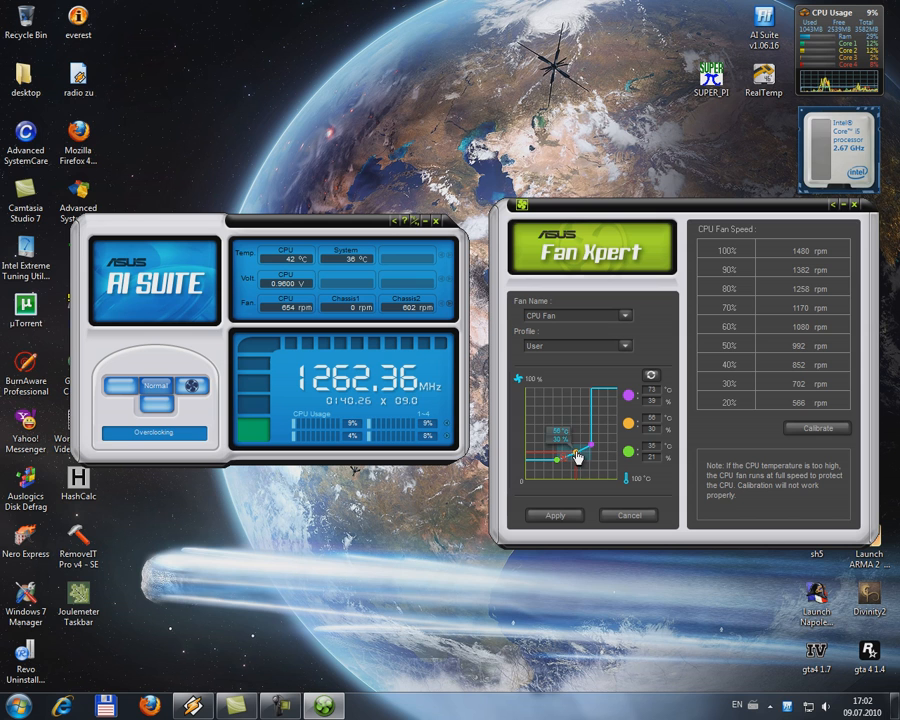
left_click_drag(576, 456, 590, 450)
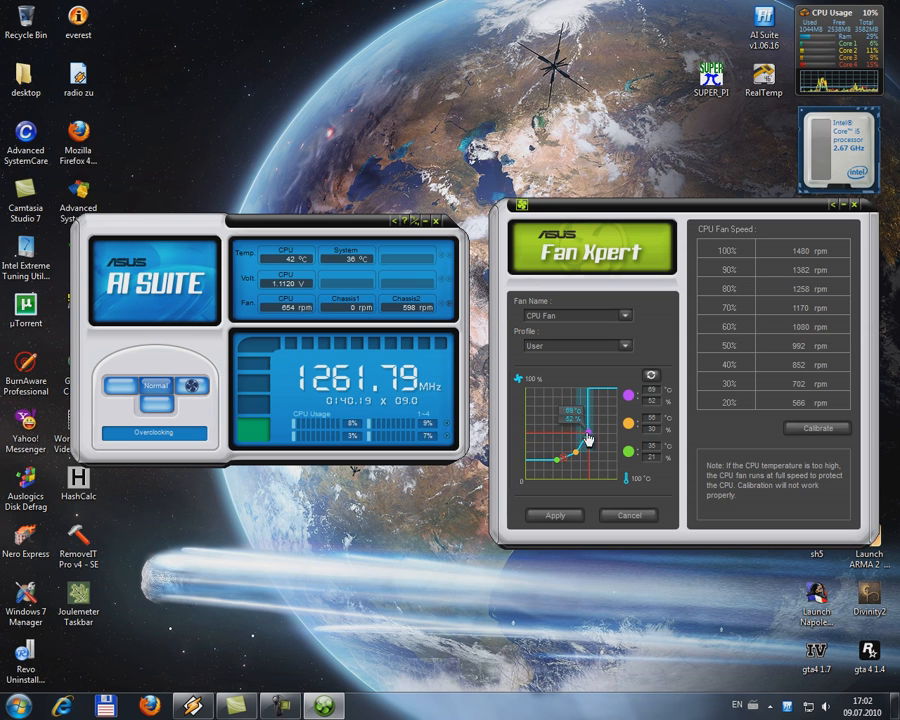
left_click_drag(588, 438, 584, 458)
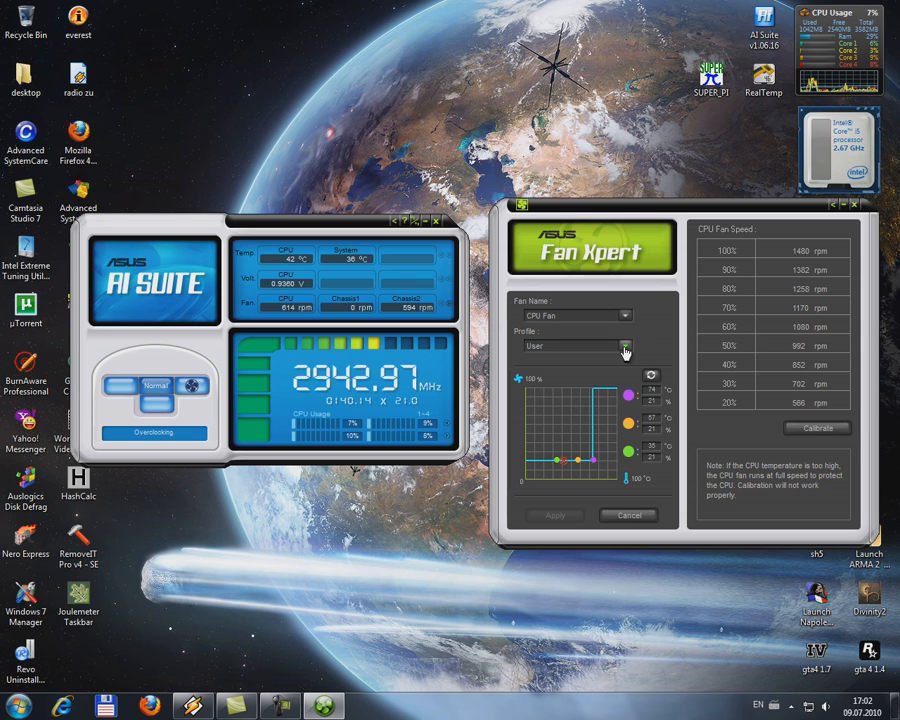
Step: Switch the CPU fan to the Turbo profile and apply it
left_click(624, 346)
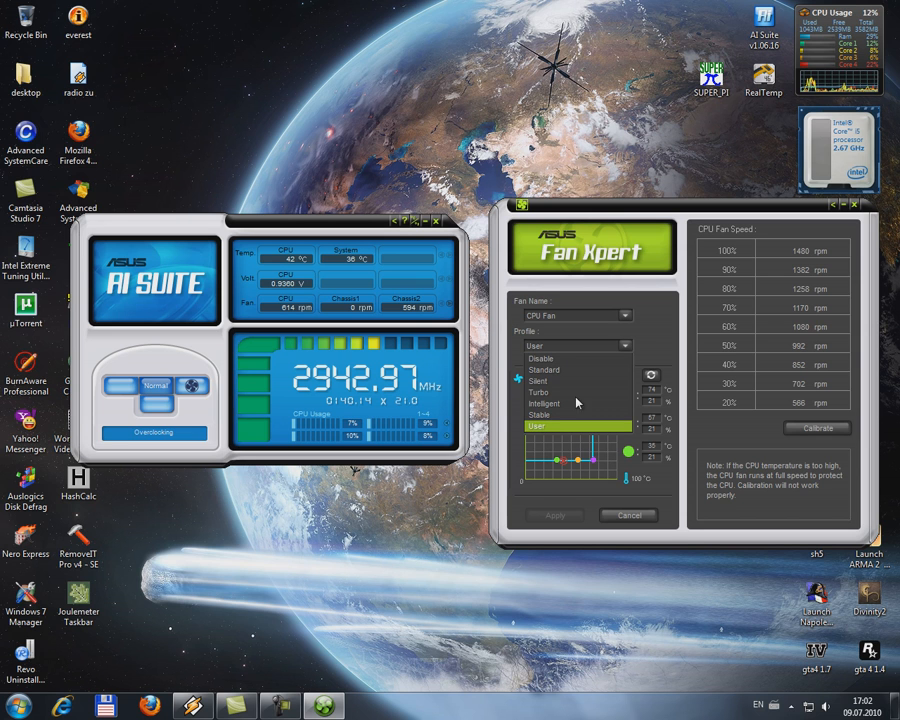
left_click(544, 392)
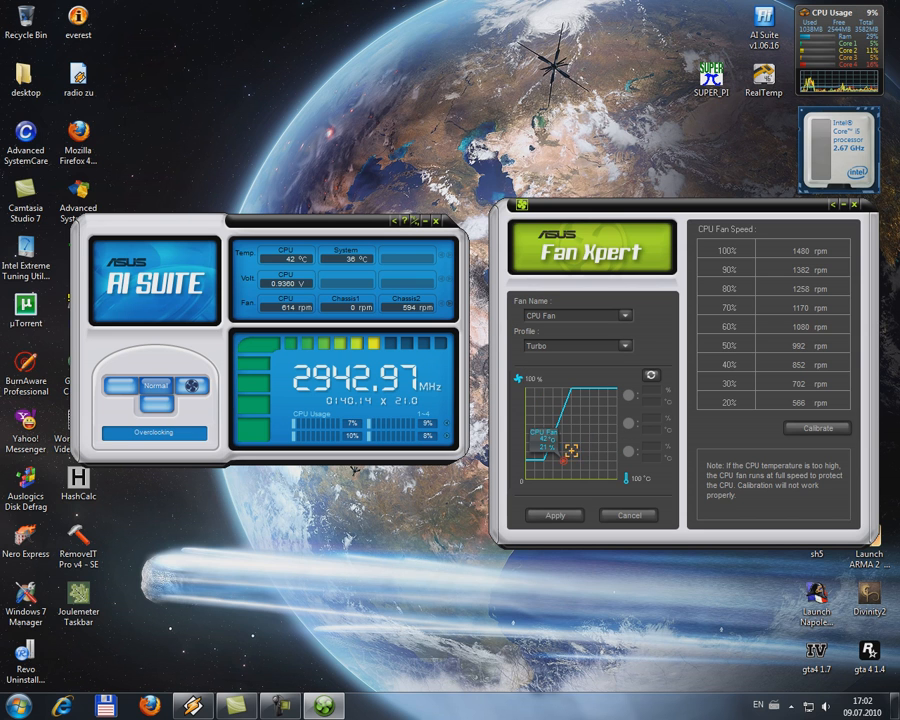
left_click(554, 516)
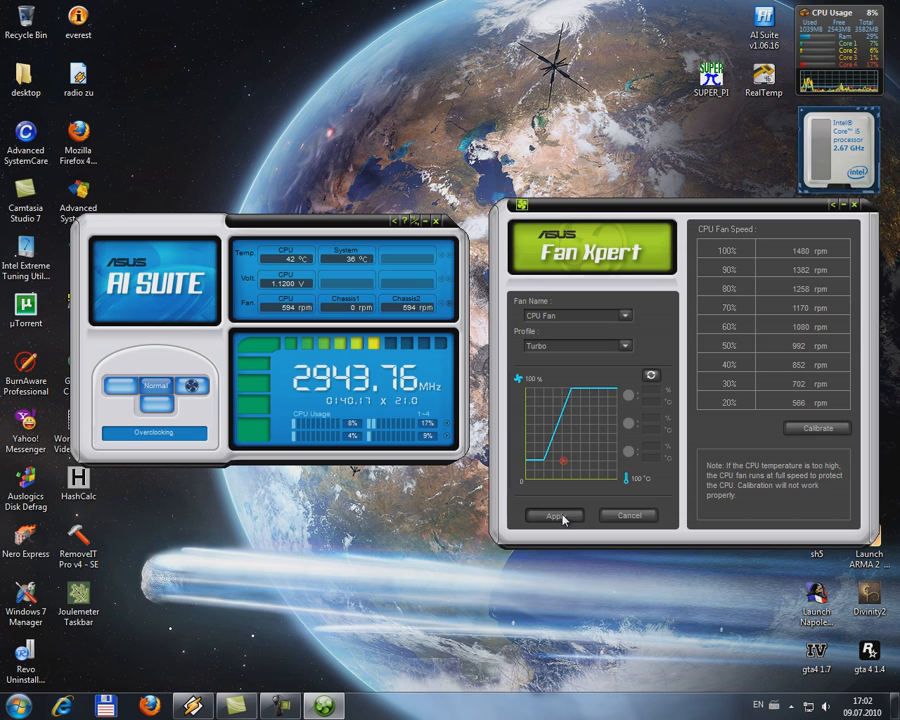
left_click(554, 516)
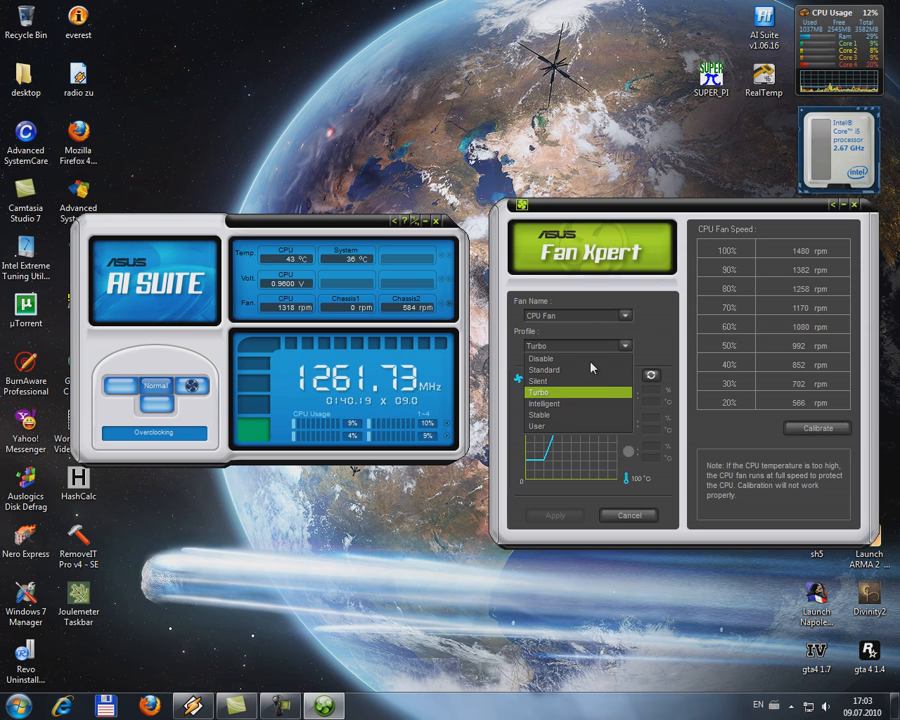
mouse_move(554, 404)
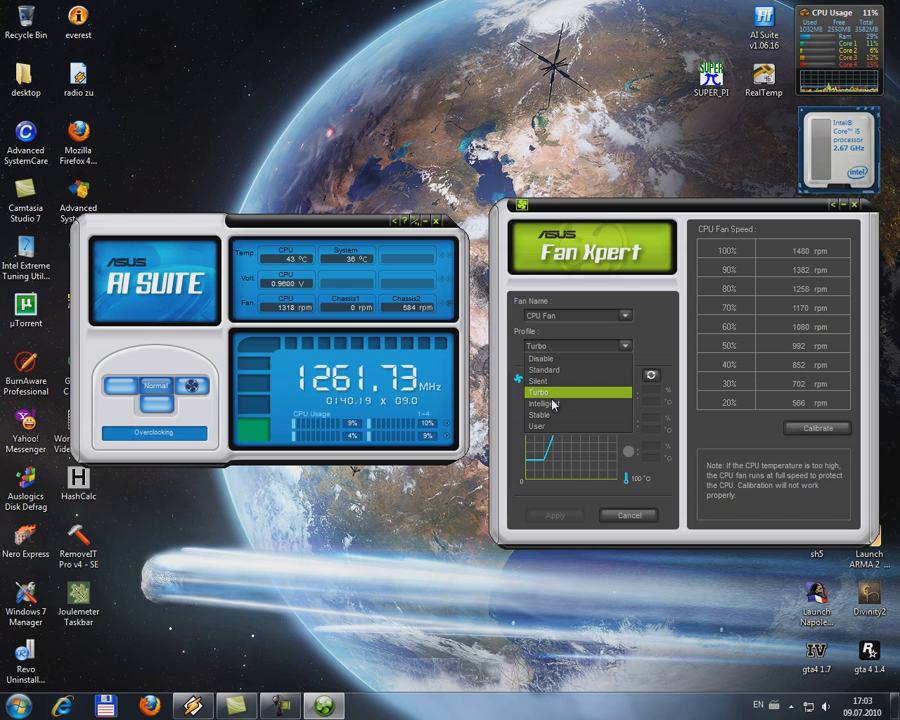
Step: Switch the CPU fan to the Stable profile and apply it
left_click(538, 414)
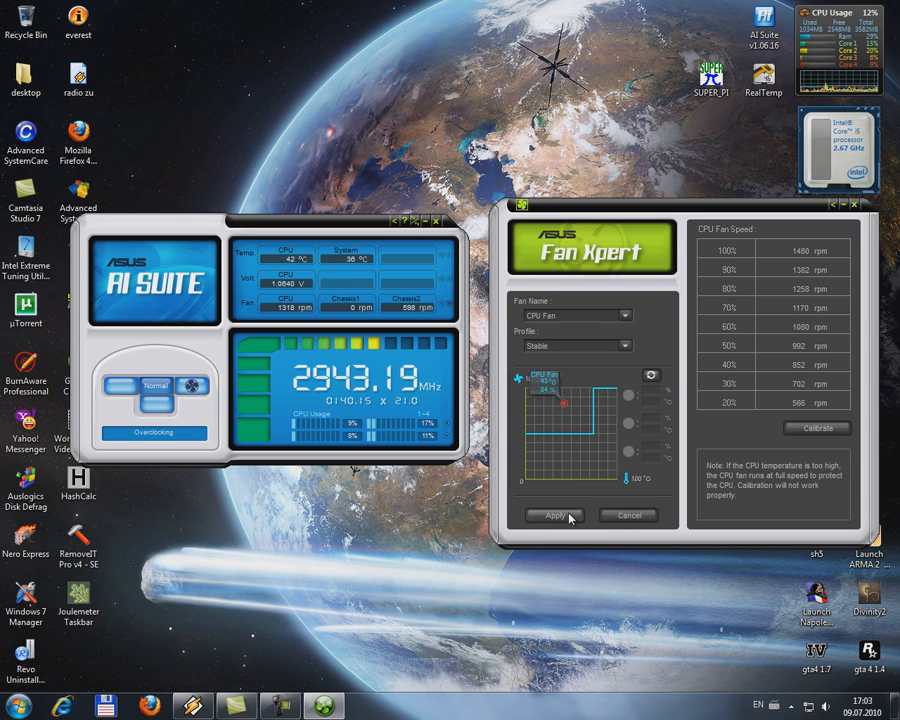
left_click(554, 516)
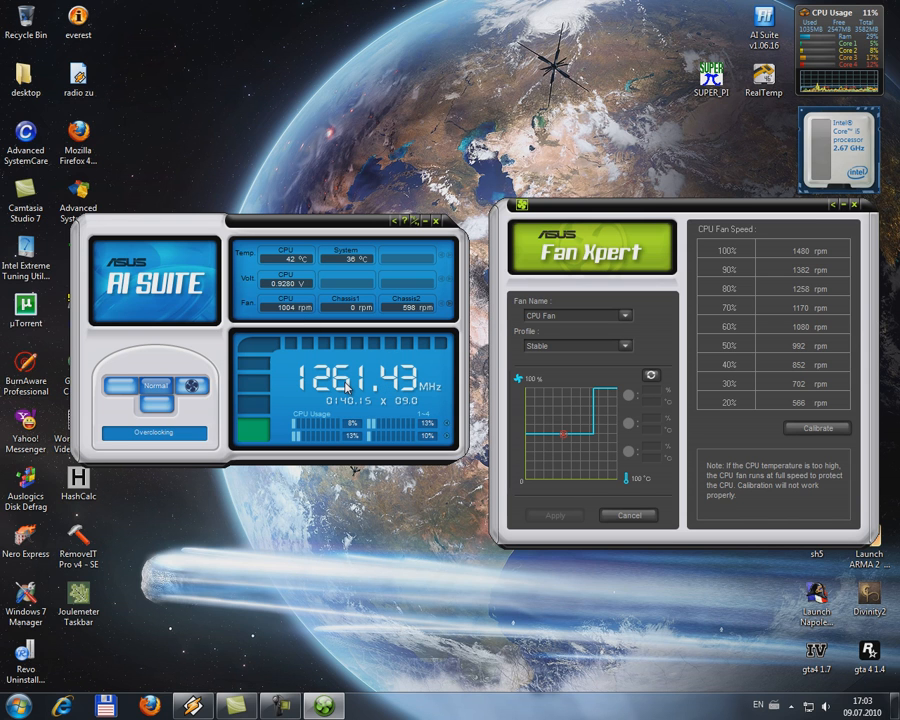
Step: Select the Standard profile, then return the CPU fan to the User profile with its custom curve
left_click(628, 344)
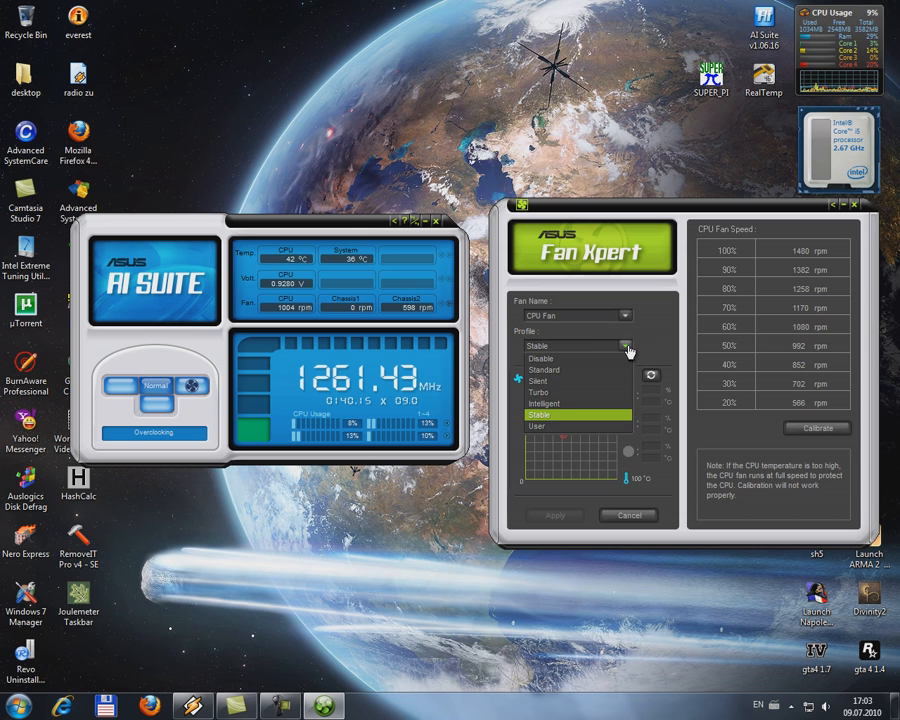
left_click(544, 404)
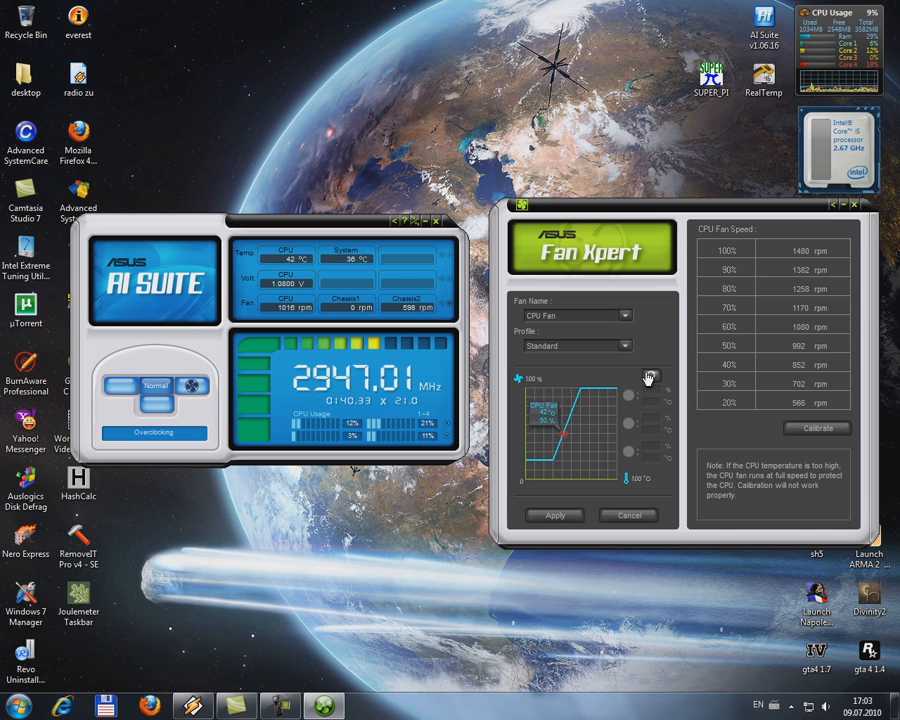
left_click(598, 344)
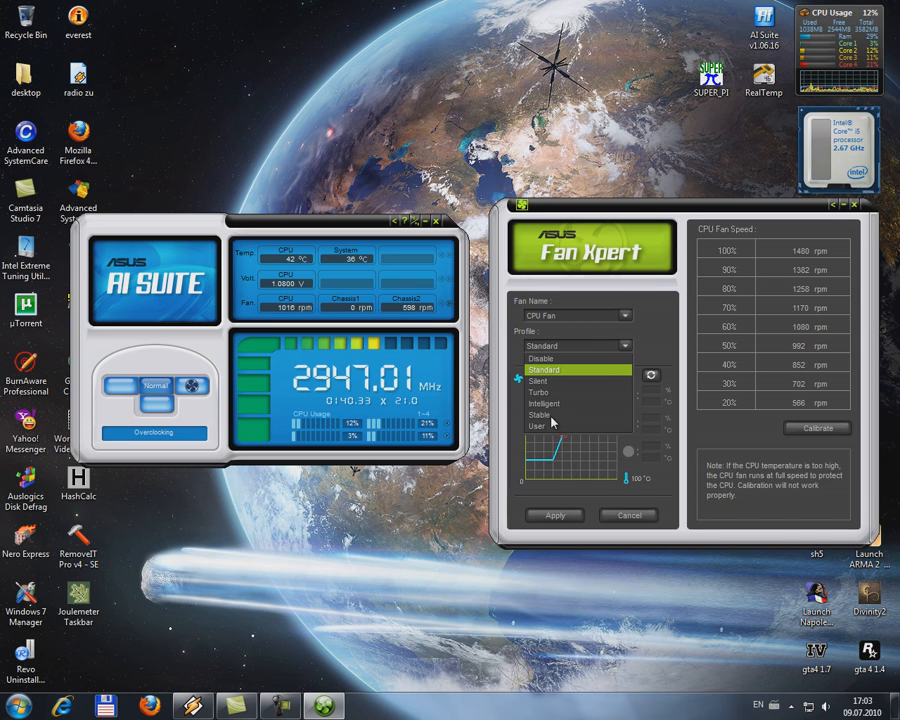
left_click(540, 414)
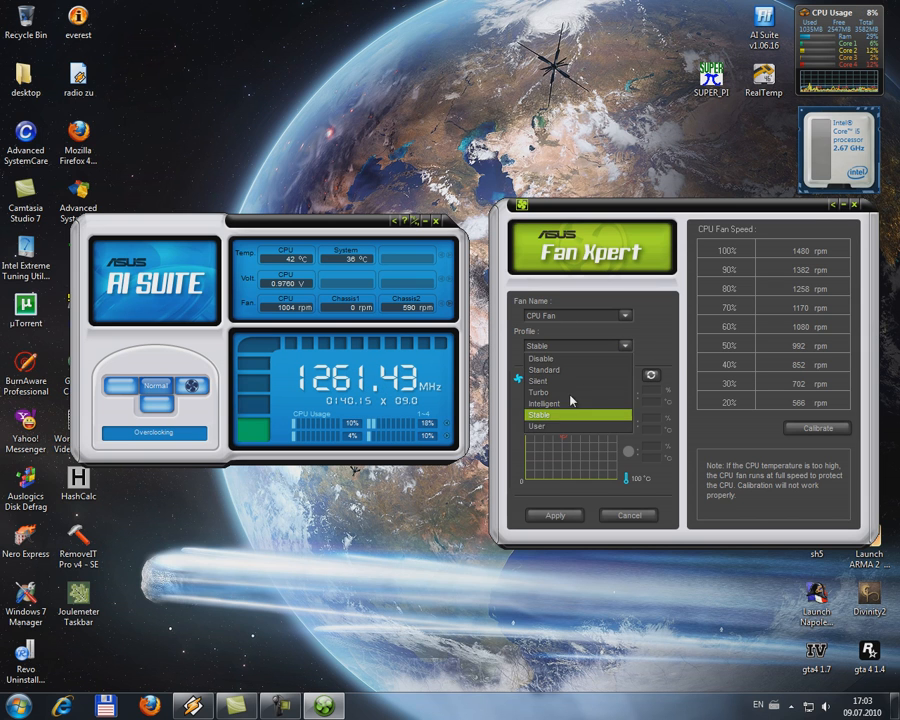
left_click(536, 426)
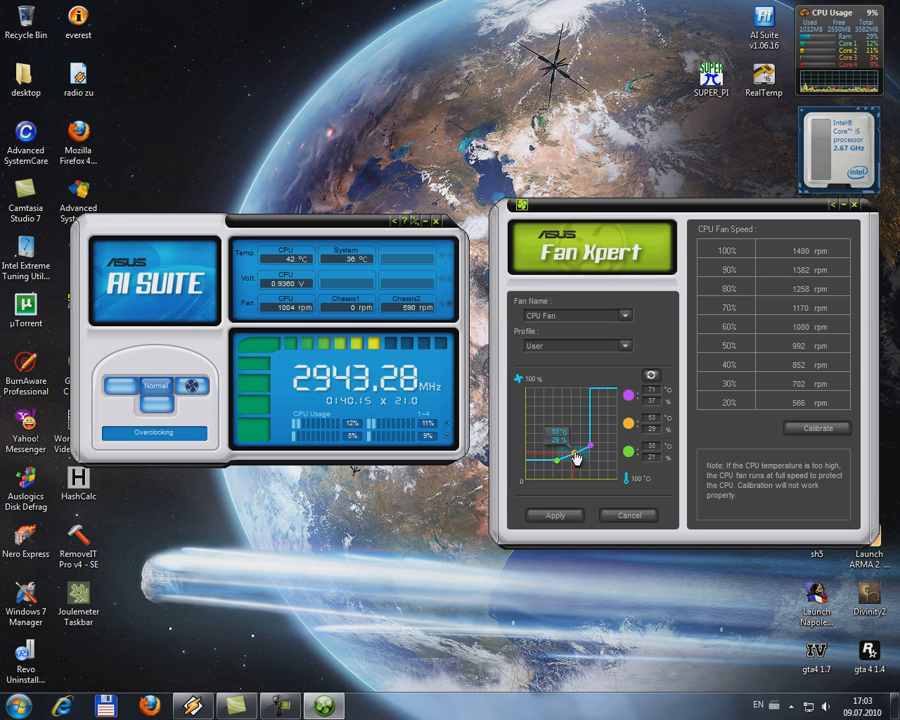
Step: Nudge a point of the User profile's CPU fan curve into its final shape
left_click_drag(556, 458, 556, 466)
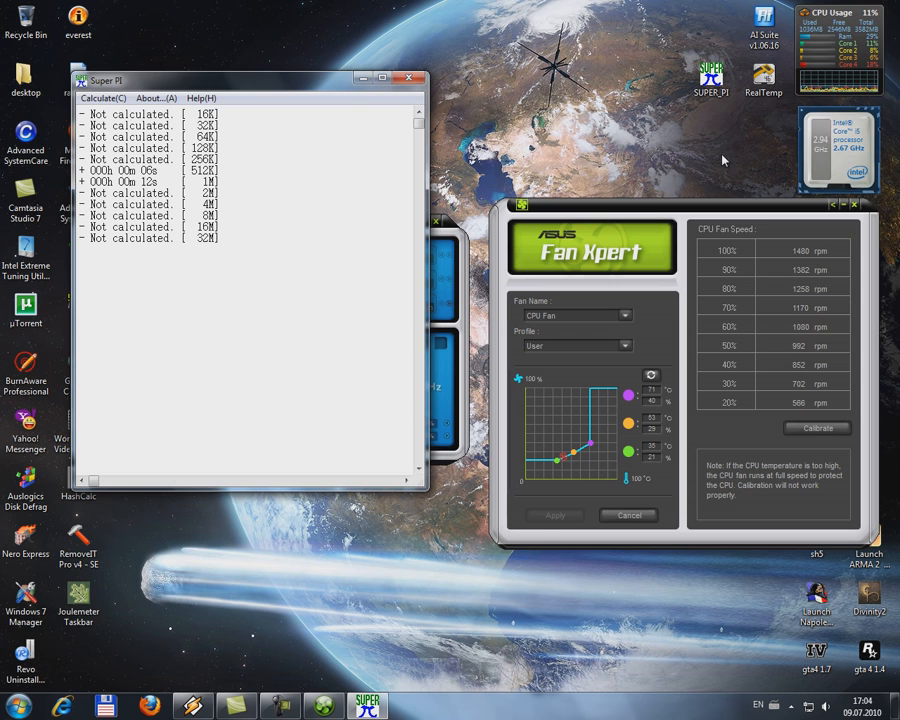
Step: Run a 1M-digit SuperPI calculation to completion, dismiss the finish message and close SuperPI
left_click(104, 98)
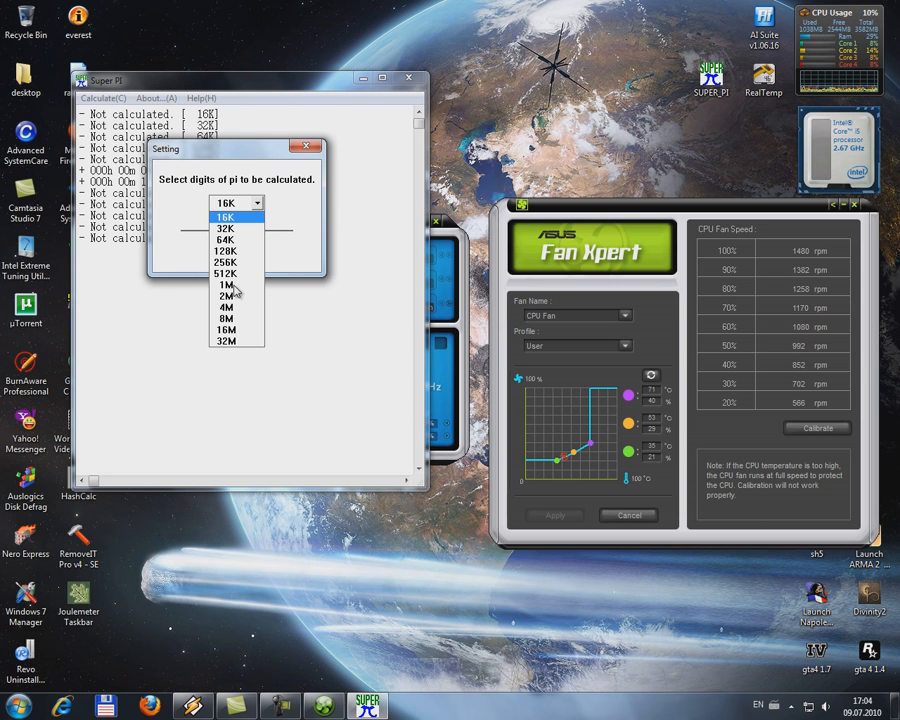
left_click(224, 284)
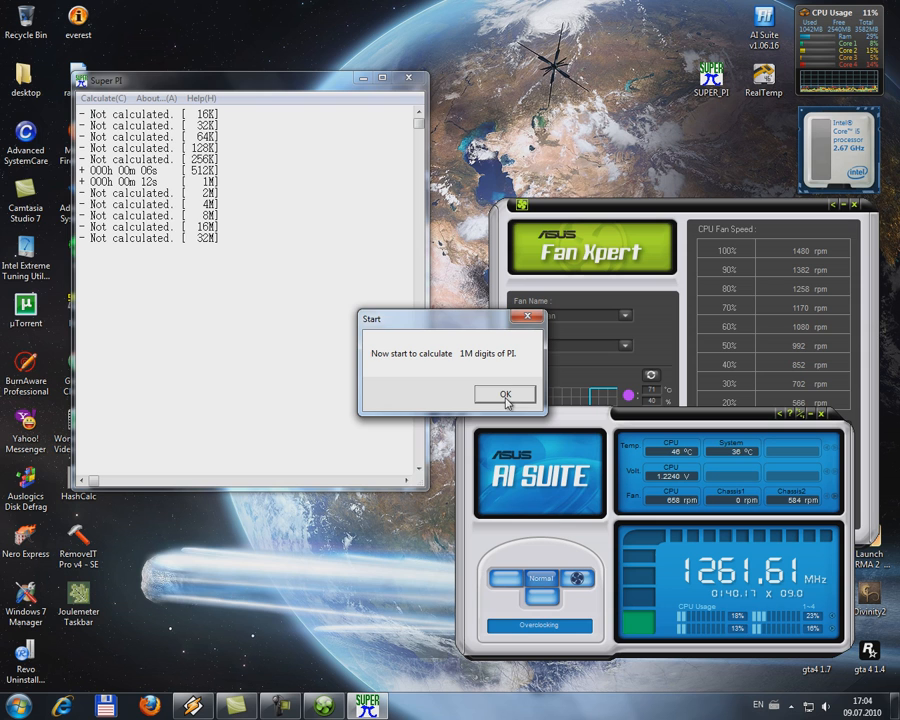
left_click(504, 392)
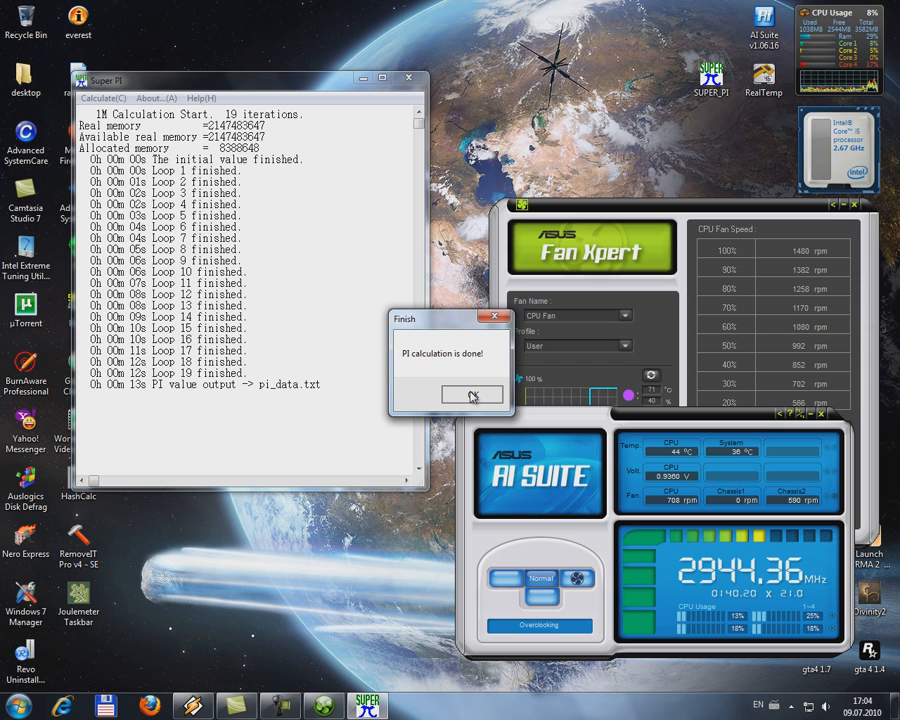
left_click(472, 394)
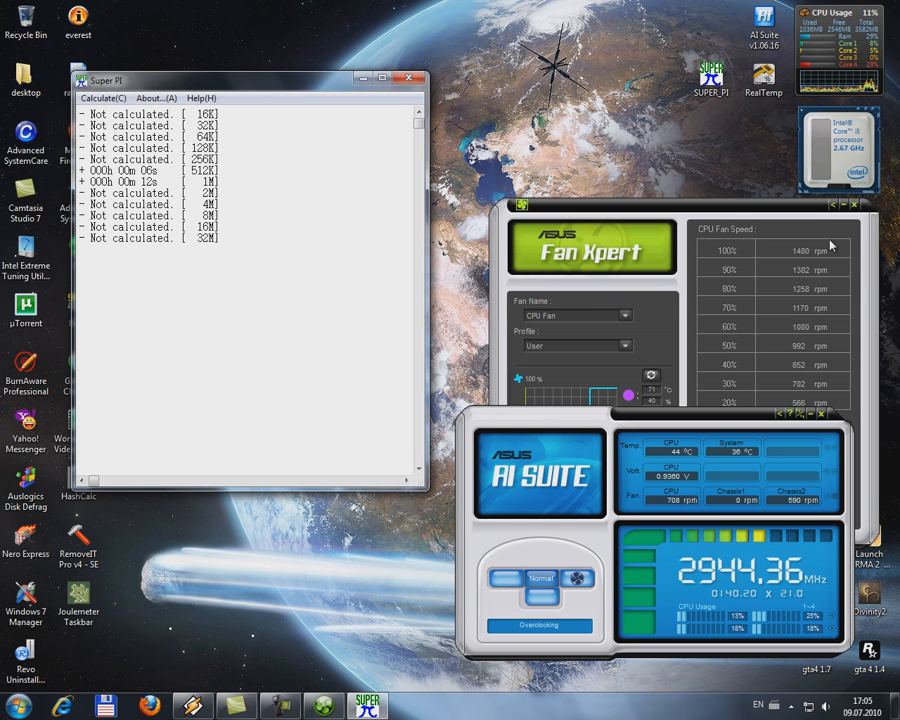
left_click(410, 78)
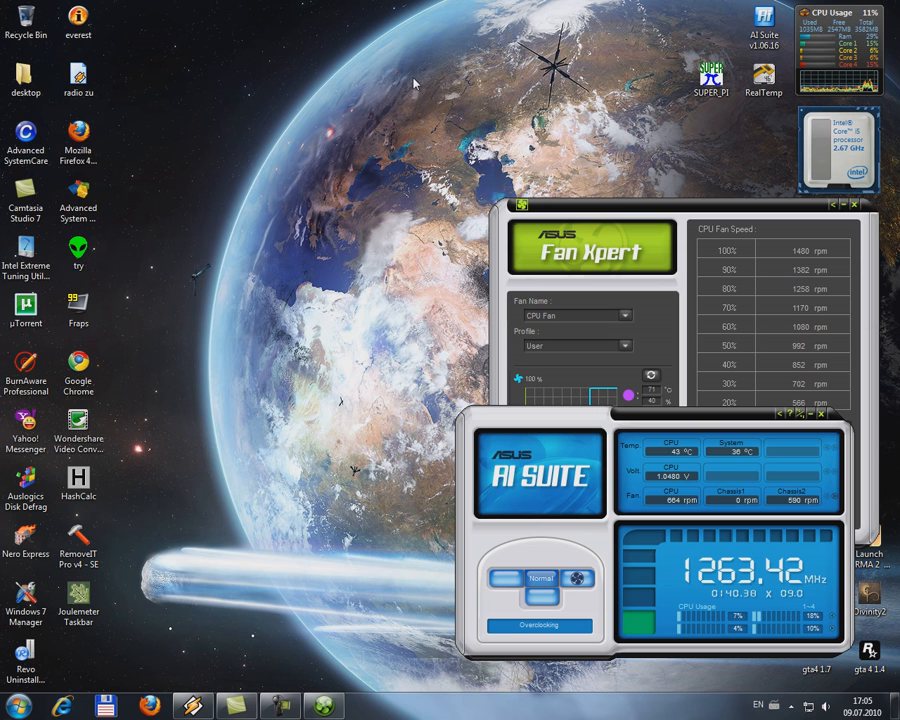